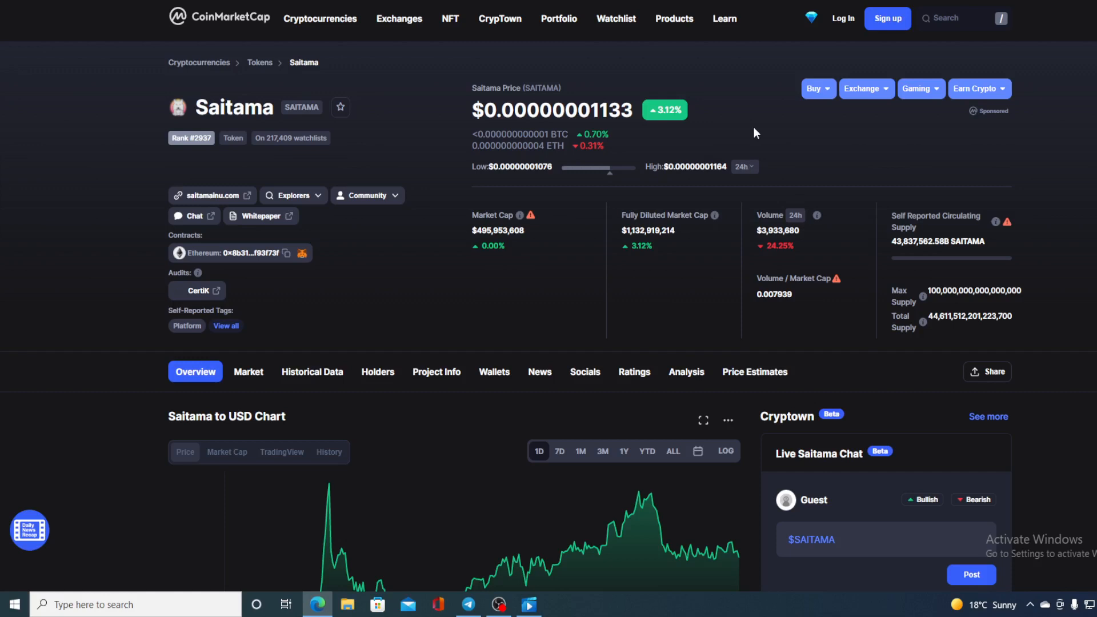
{"action": "mouse_move", "coordinate": [790, 134]}
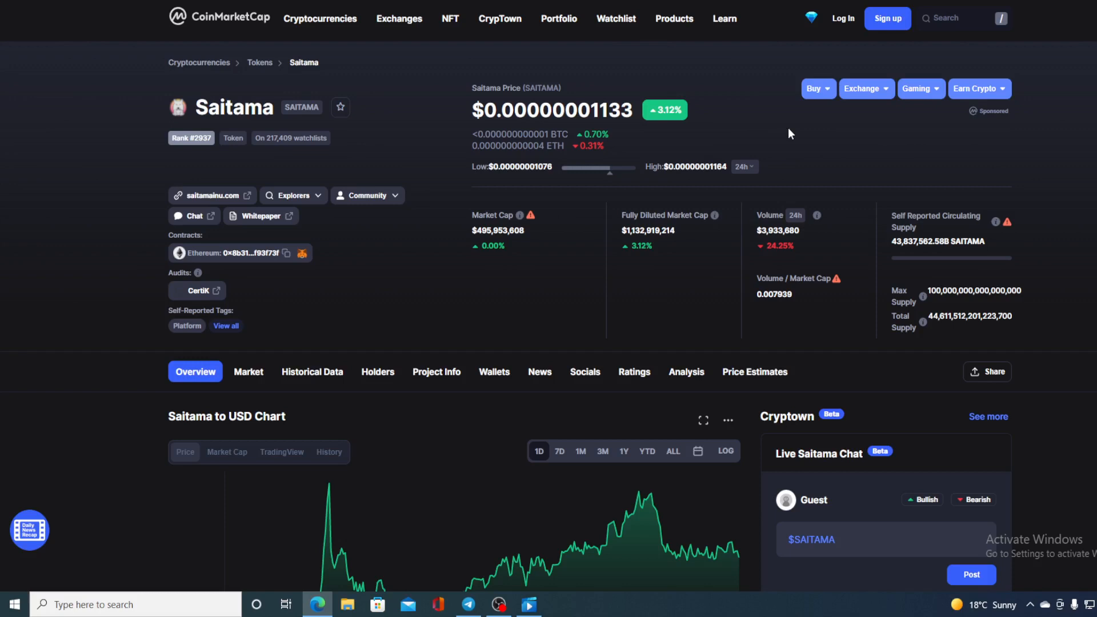
Step: Scroll down to the Saitama to USD 1-day chart showing the March 23, 2022 price $0.00000001102
{"action": "scroll", "scroll_direction": "down", "scroll_amount": 3}
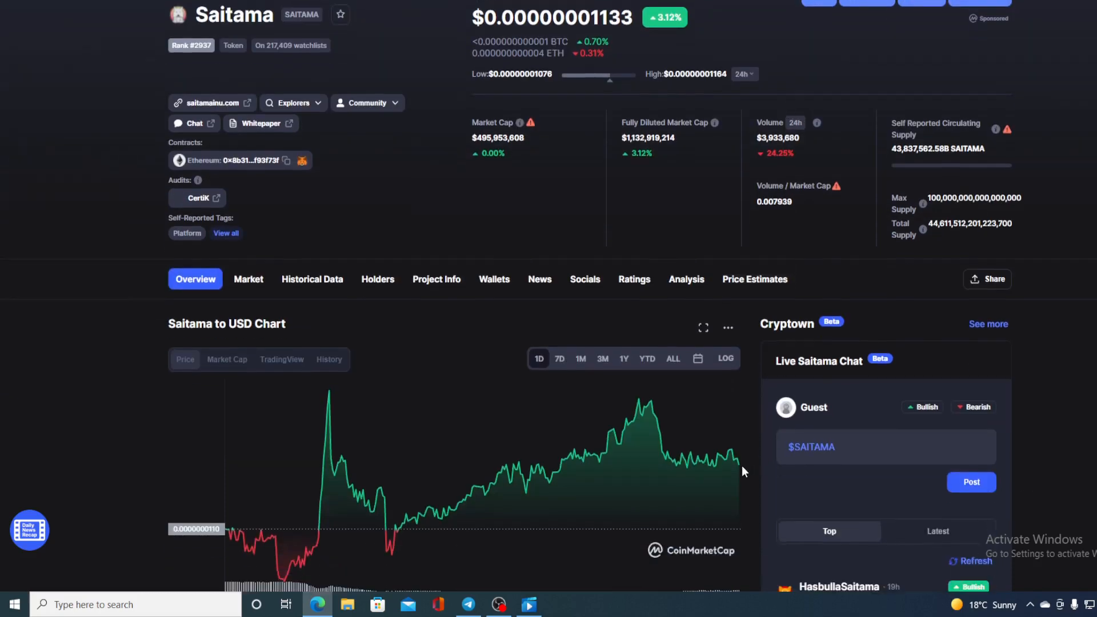
{"action": "mouse_move", "coordinate": [741, 467]}
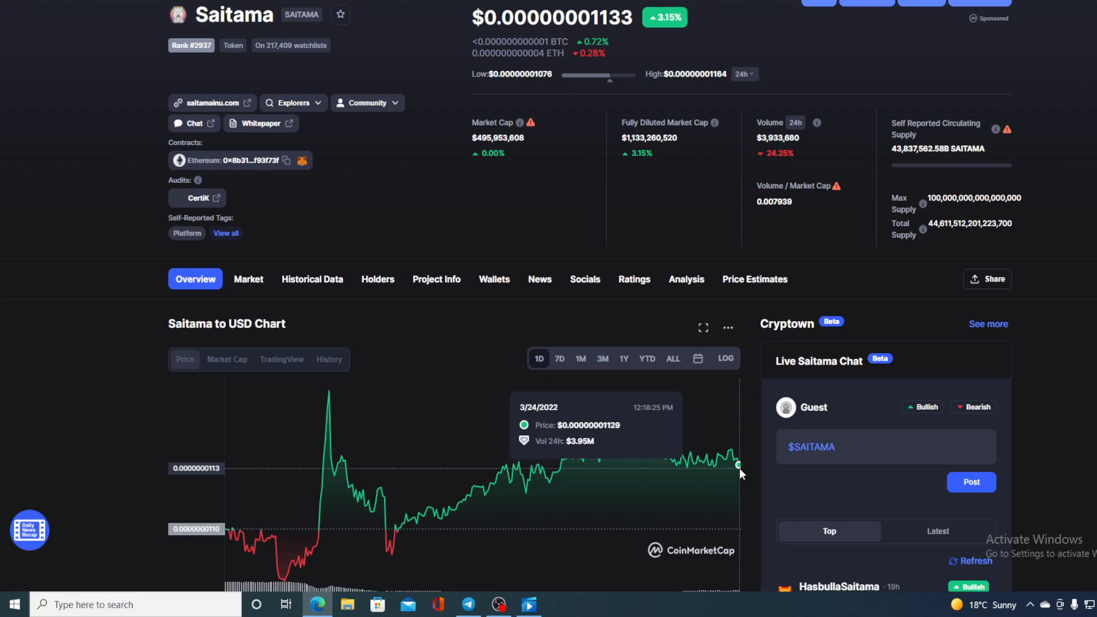
{"action": "mouse_move", "coordinate": [762, 422]}
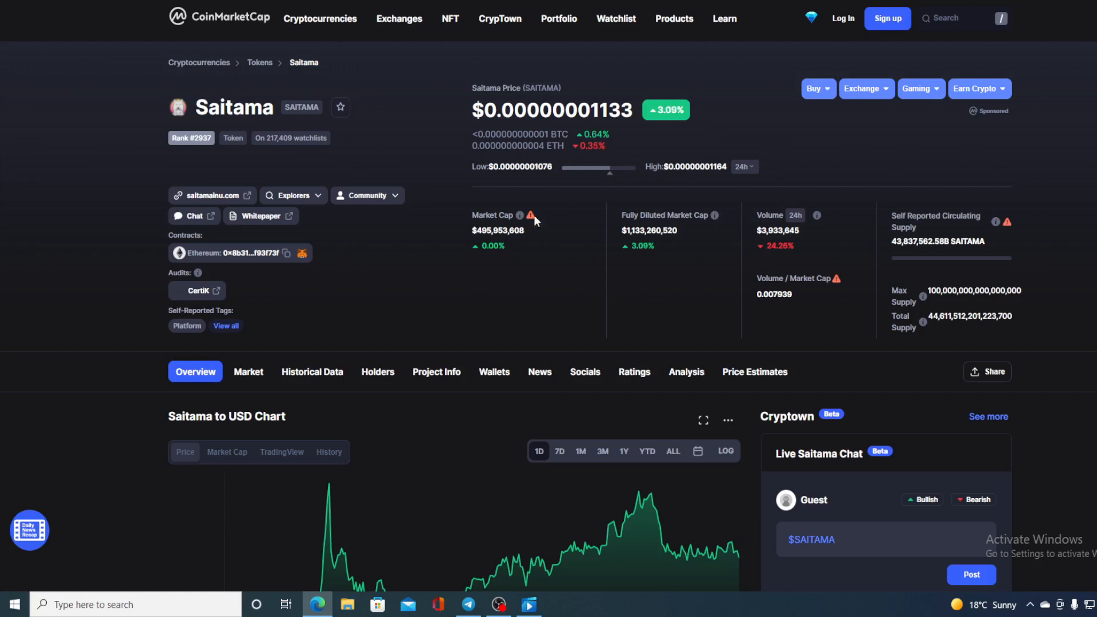
{"action": "scroll", "scroll_direction": "down", "scroll_amount": 3}
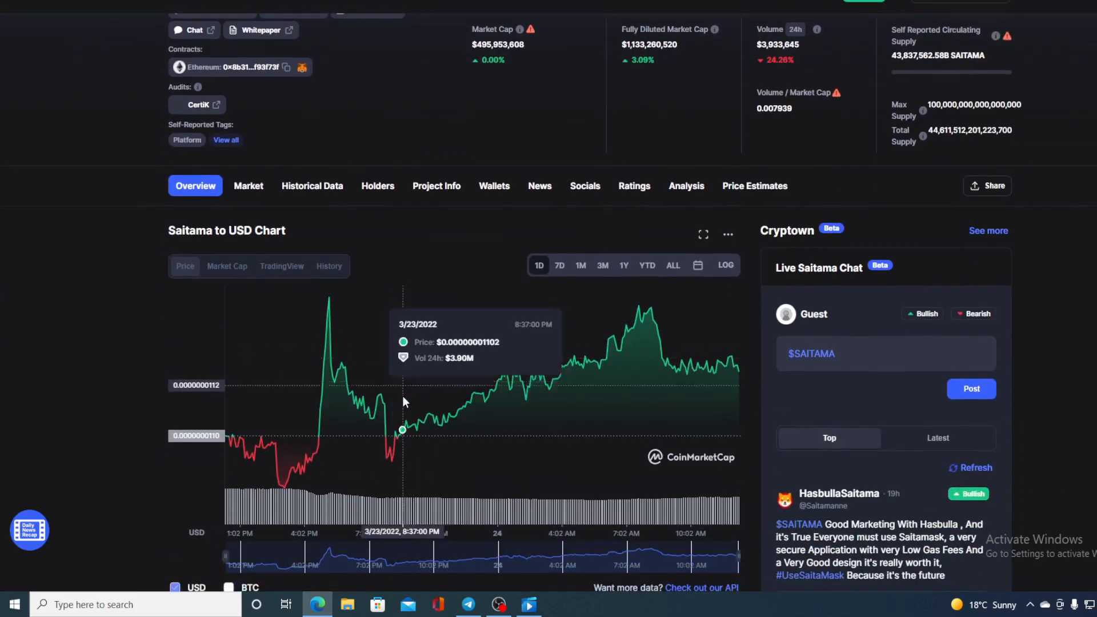
{"action": "mouse_move", "coordinate": [416, 429]}
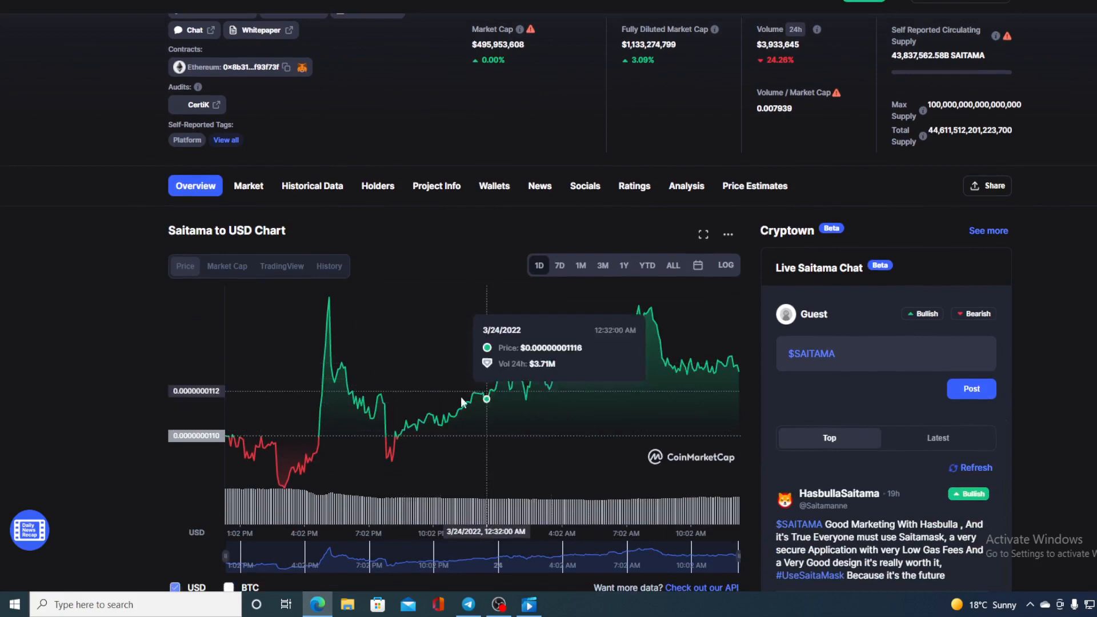
{"action": "mouse_move", "coordinate": [273, 443]}
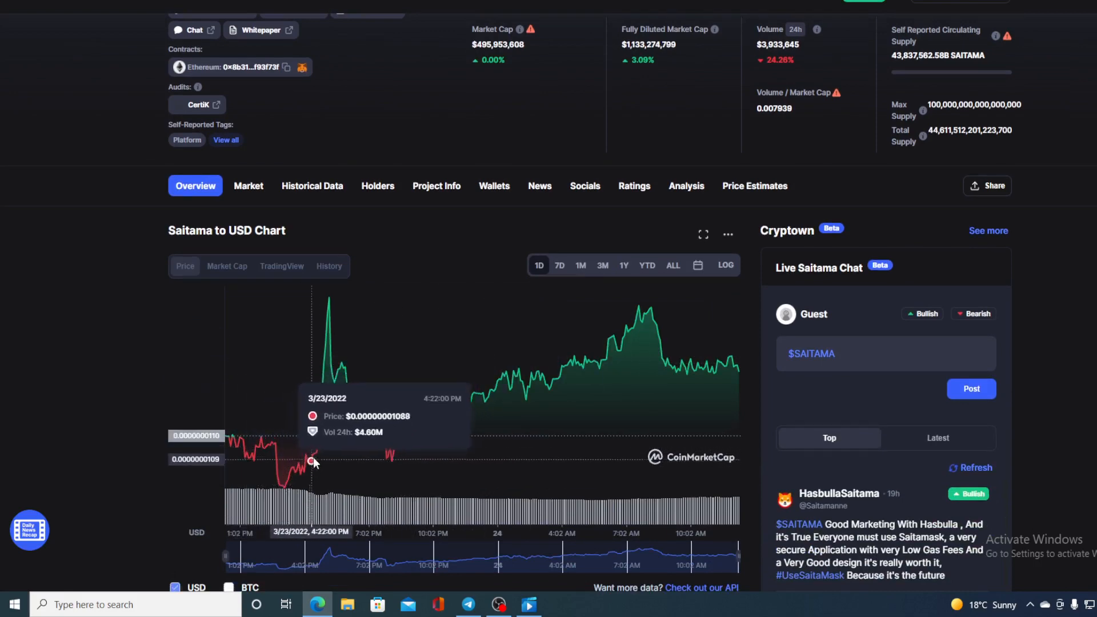
{"action": "mouse_move", "coordinate": [707, 361]}
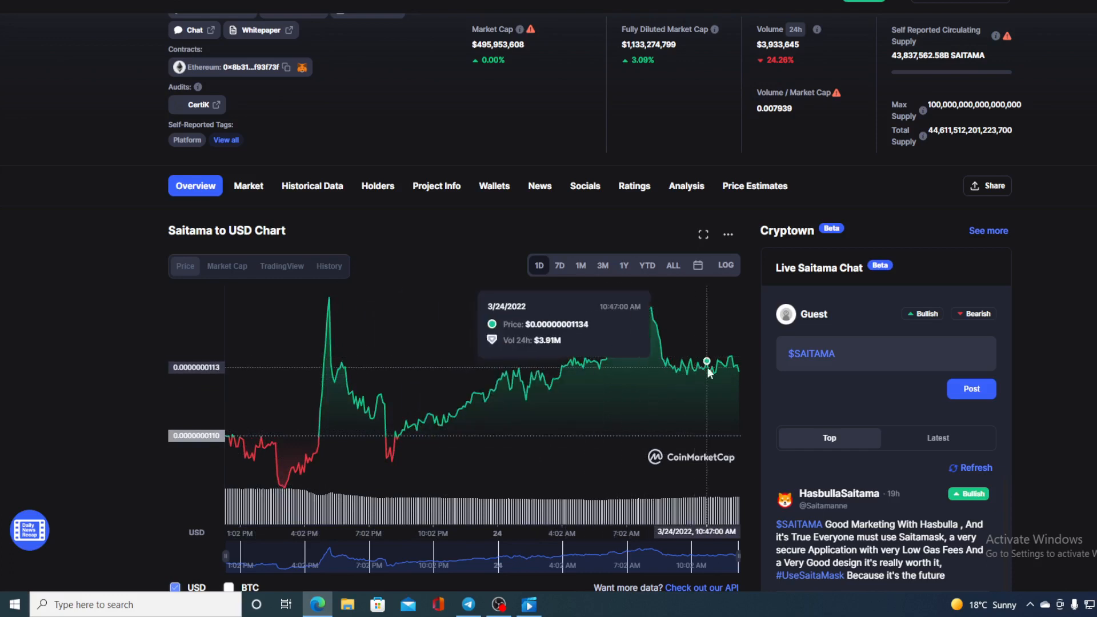
{"action": "mouse_move", "coordinate": [739, 374]}
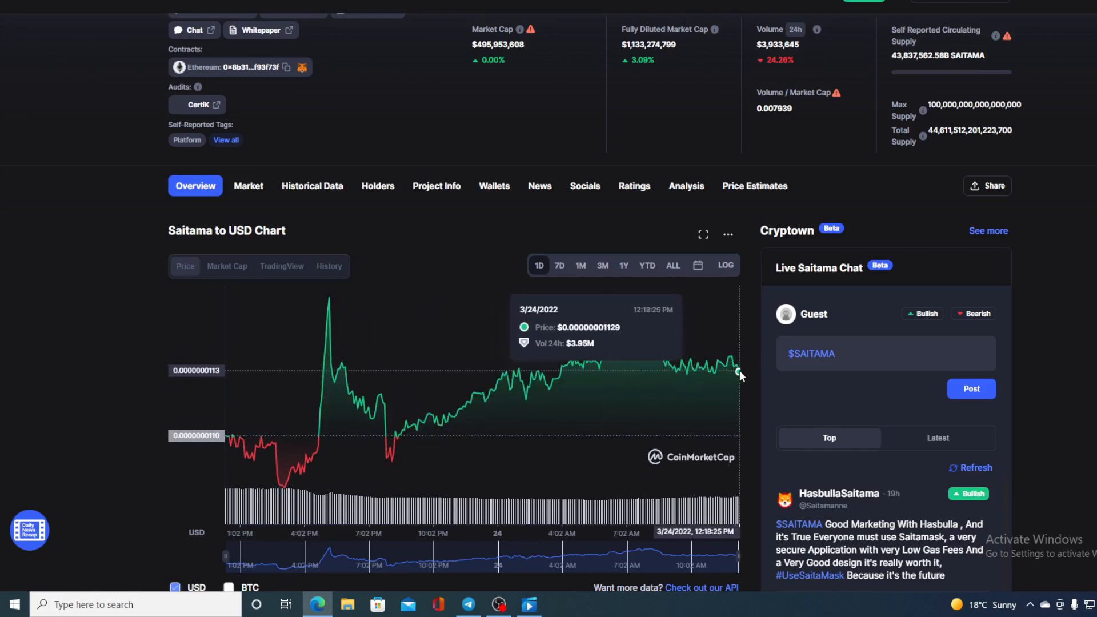
{"action": "mouse_move", "coordinate": [736, 366]}
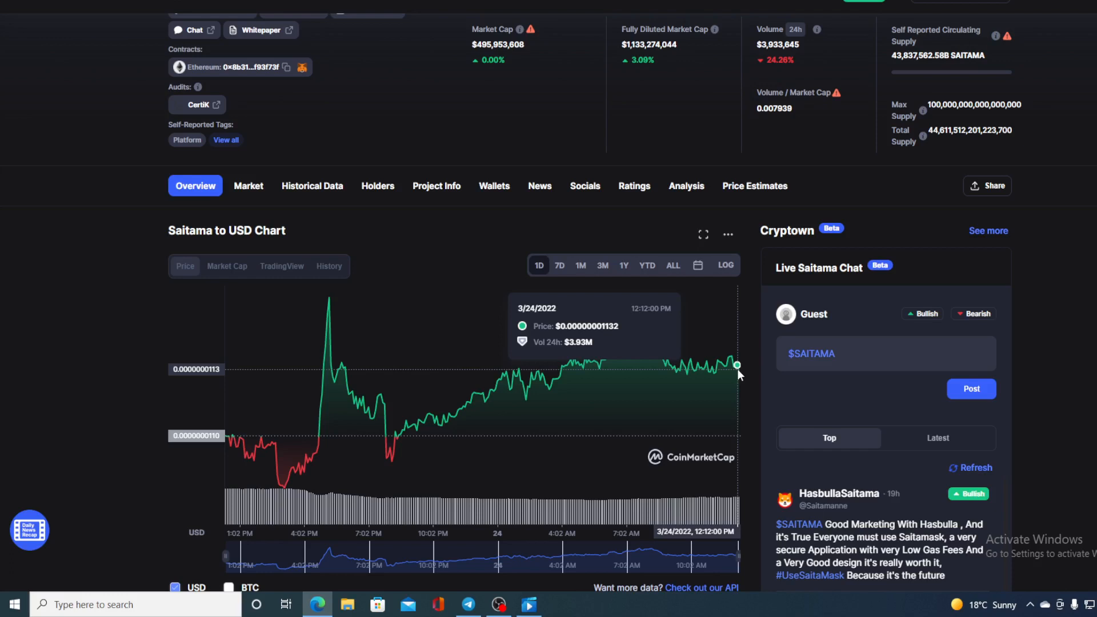
{"action": "mouse_move", "coordinate": [460, 29]}
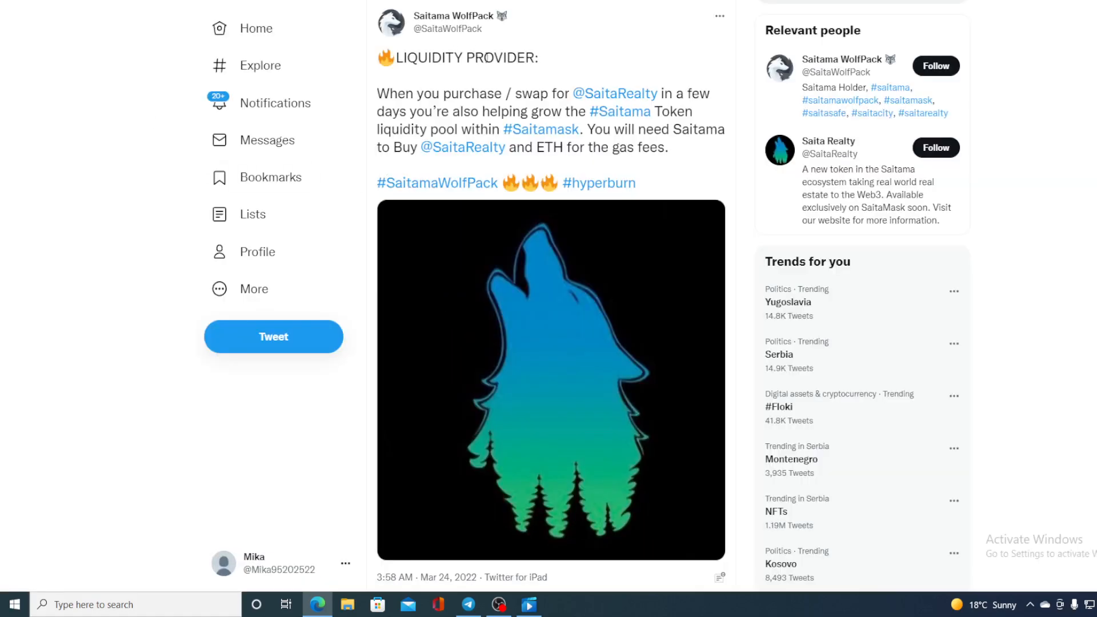
{"action": "mouse_move", "coordinate": [584, 70]}
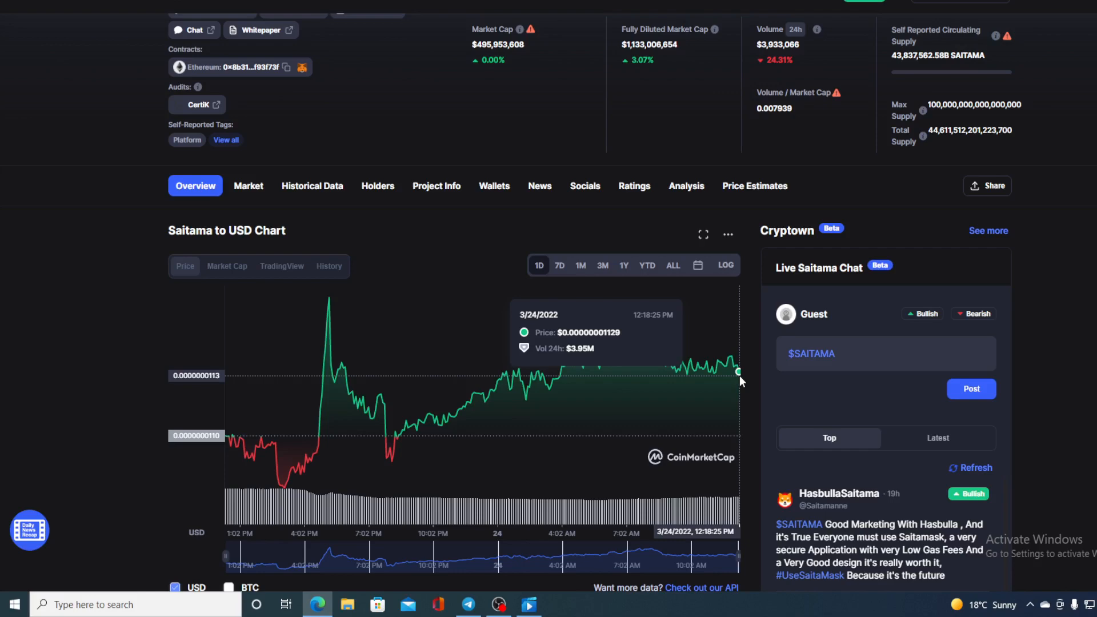
{"action": "mouse_move", "coordinate": [527, 201]}
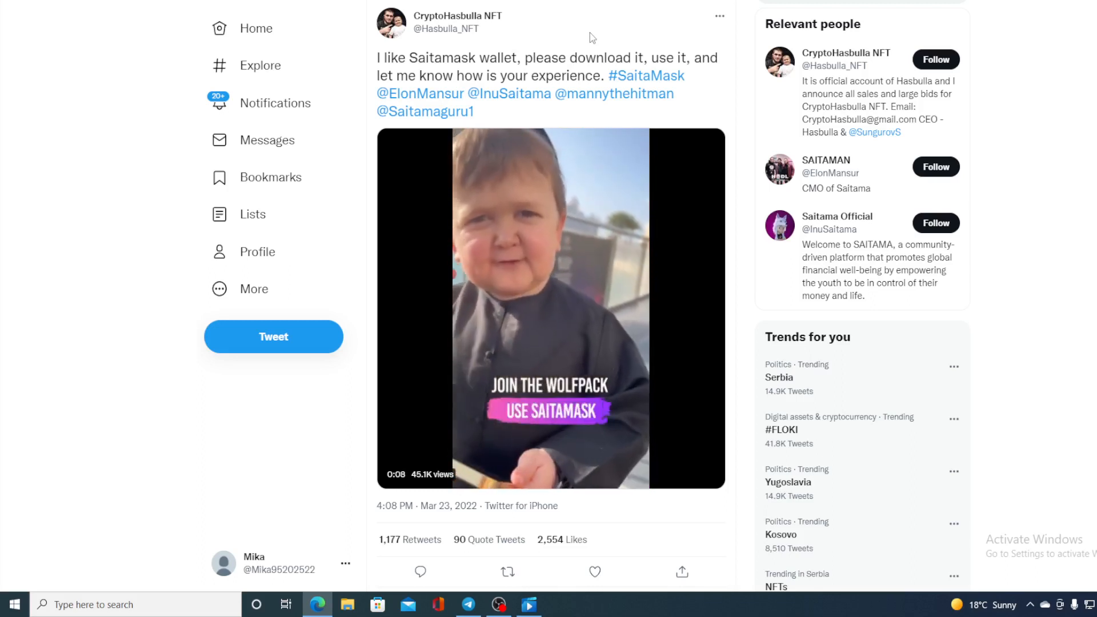
{"action": "left_click", "coordinate": [551, 306]}
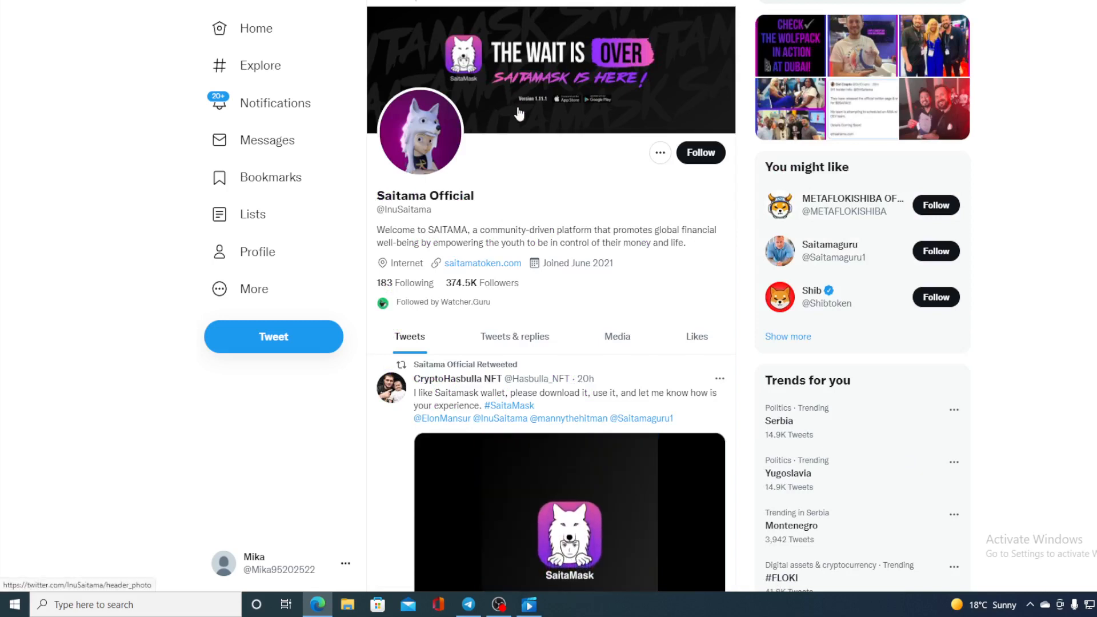
{"action": "mouse_move", "coordinate": [551, 160]}
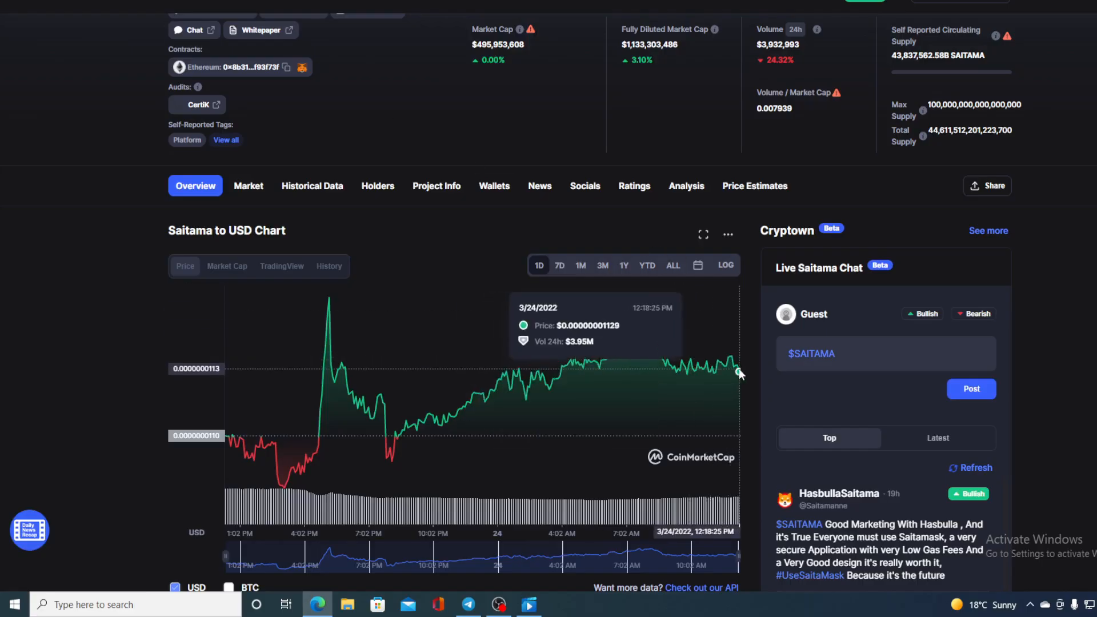
{"action": "mouse_move", "coordinate": [739, 373]}
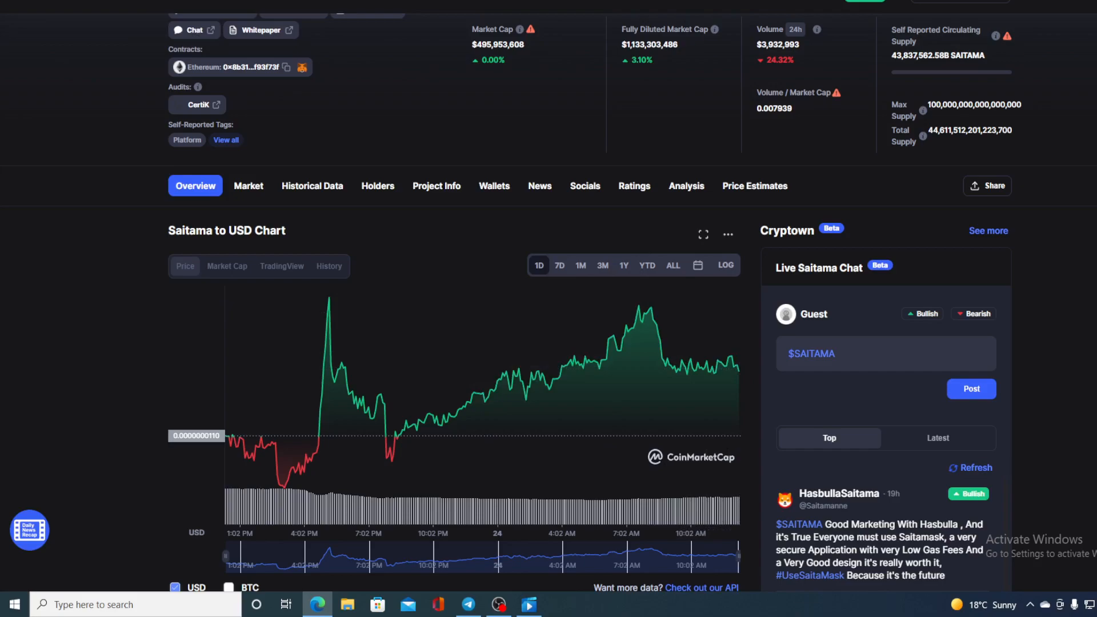
Step: Review the Saitama Price History panel with its $0.0000002777 all-time high, then return to the 1-day chart
{"action": "scroll", "scroll_direction": "down", "scroll_amount": 3}
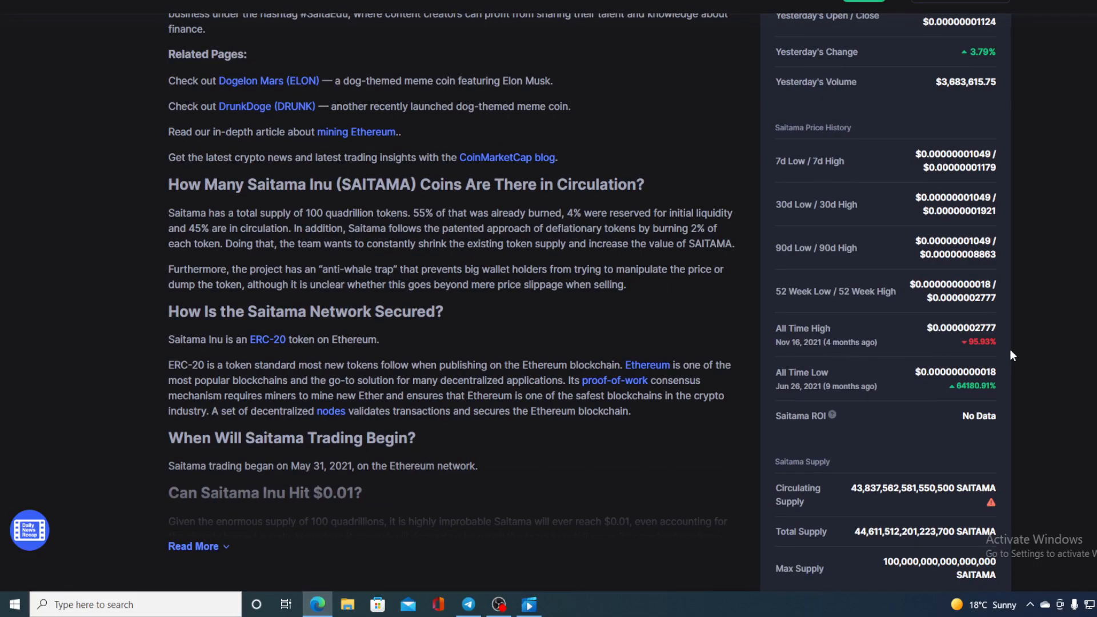
{"action": "scroll", "scroll_direction": "up", "scroll_amount": 3}
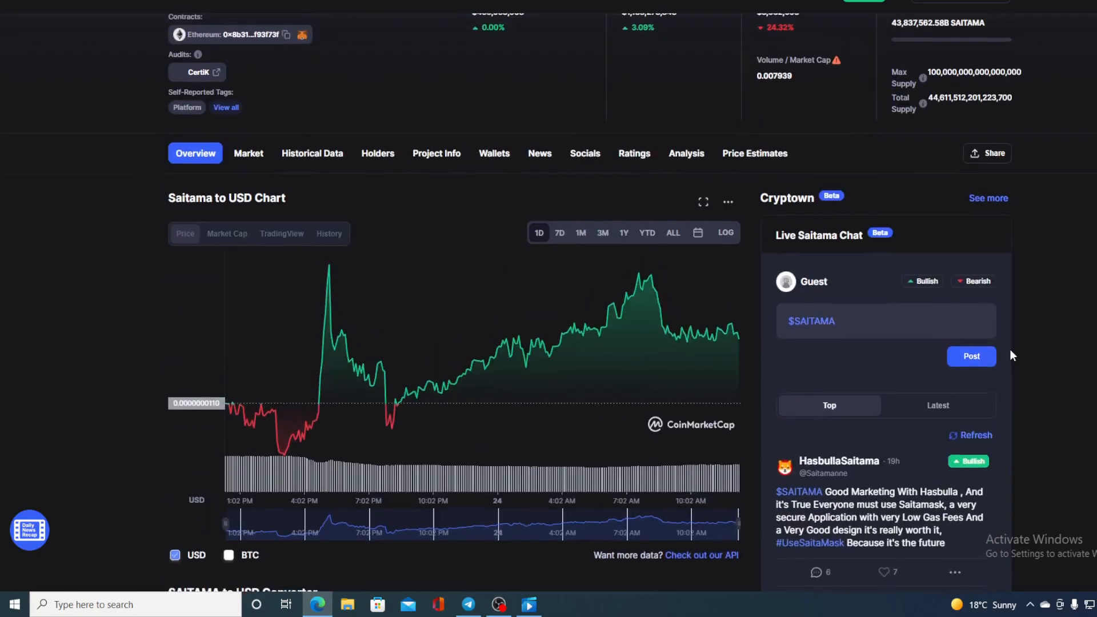
{"action": "mouse_move", "coordinate": [740, 341]}
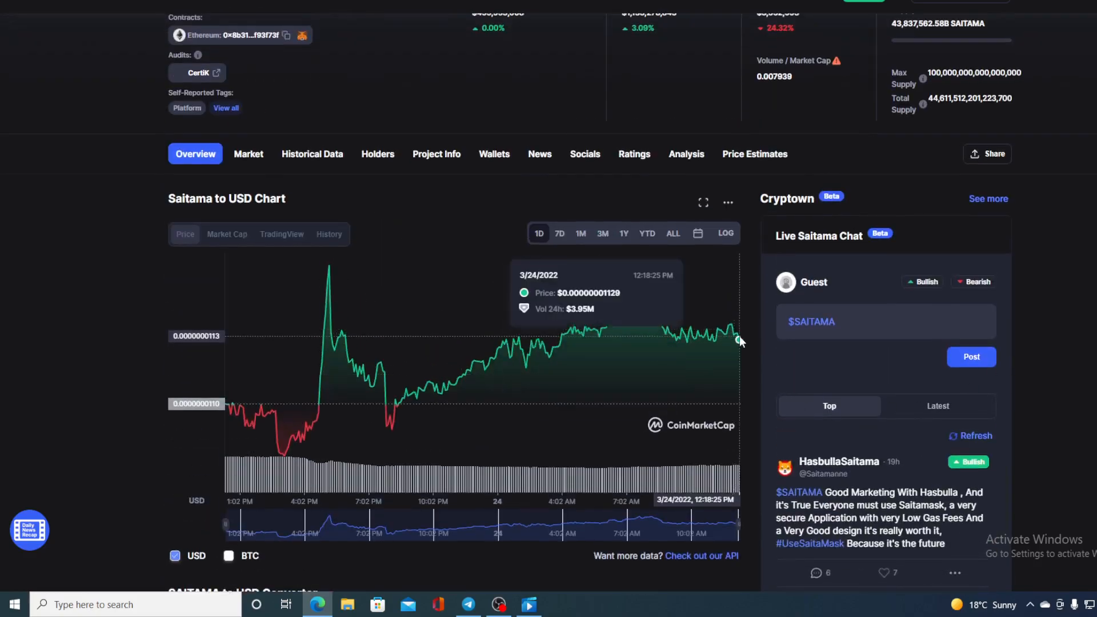